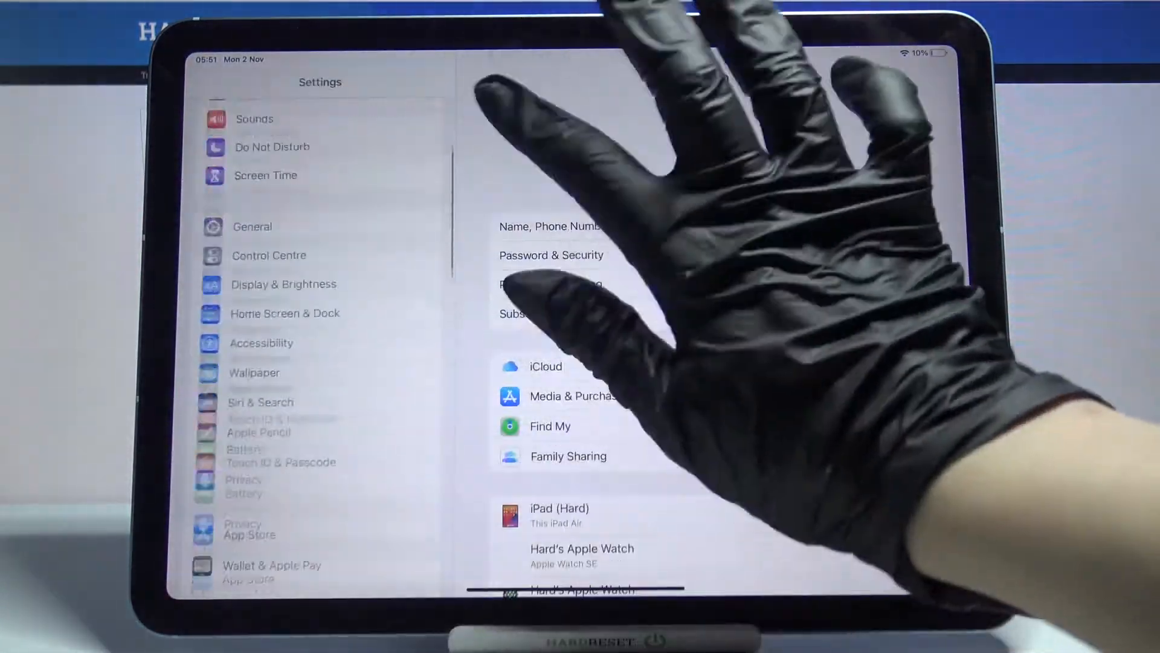
# Scroll down the Settings sidebar to reach Maps and its Location options
pyautogui.scroll(-3)
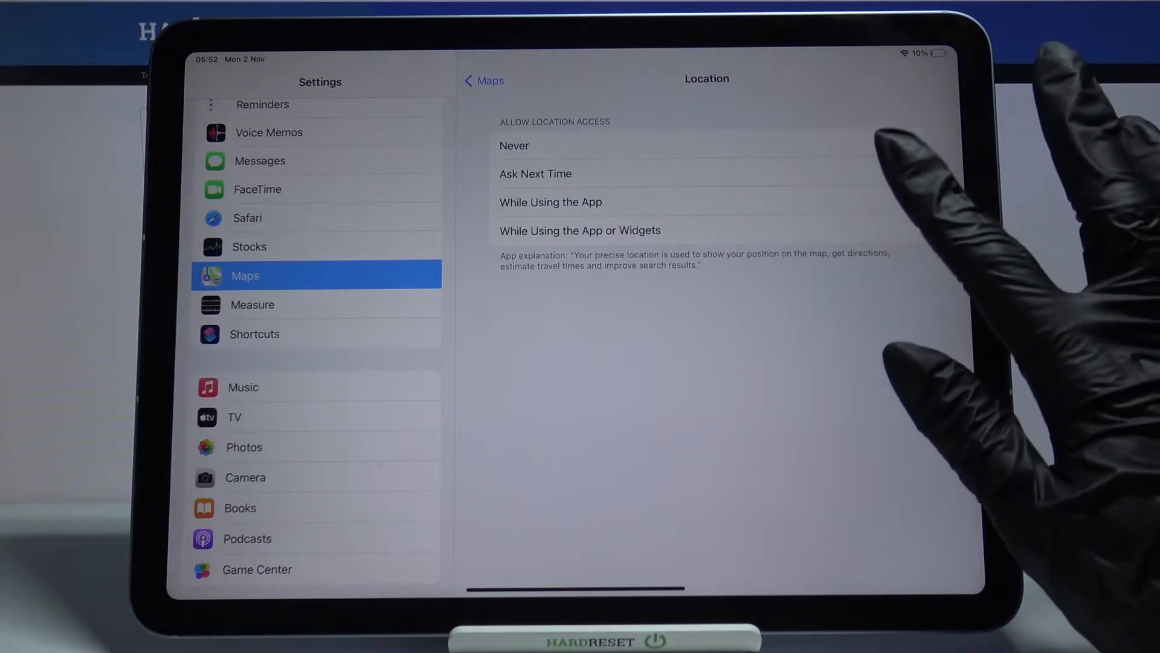
# Set Maps location access to 'While Using the App', keeping Precise Location on
pyautogui.click(551, 202)
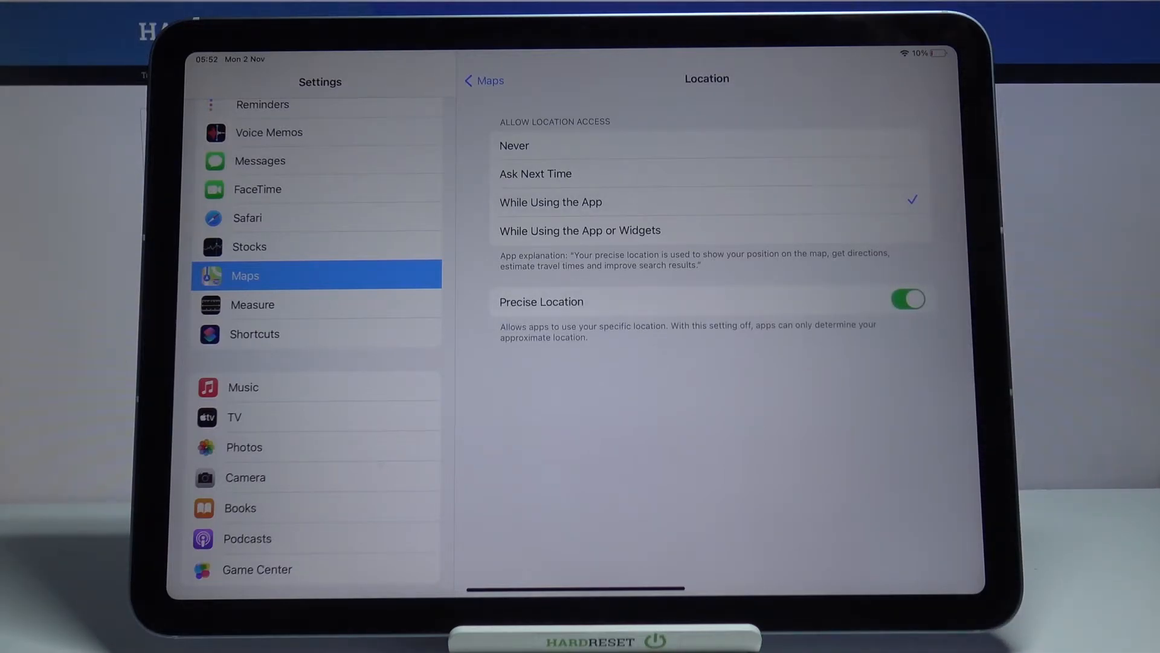